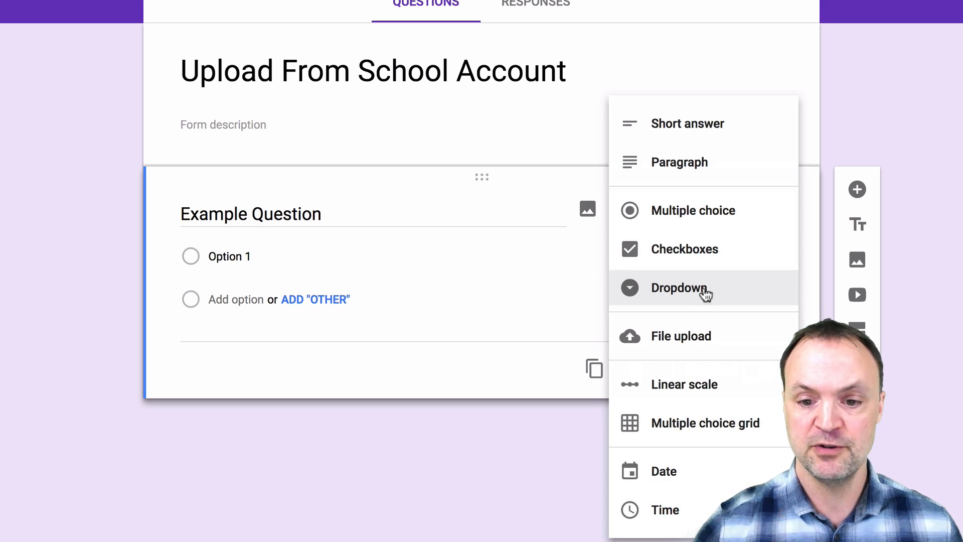
mouse_move(691, 336)
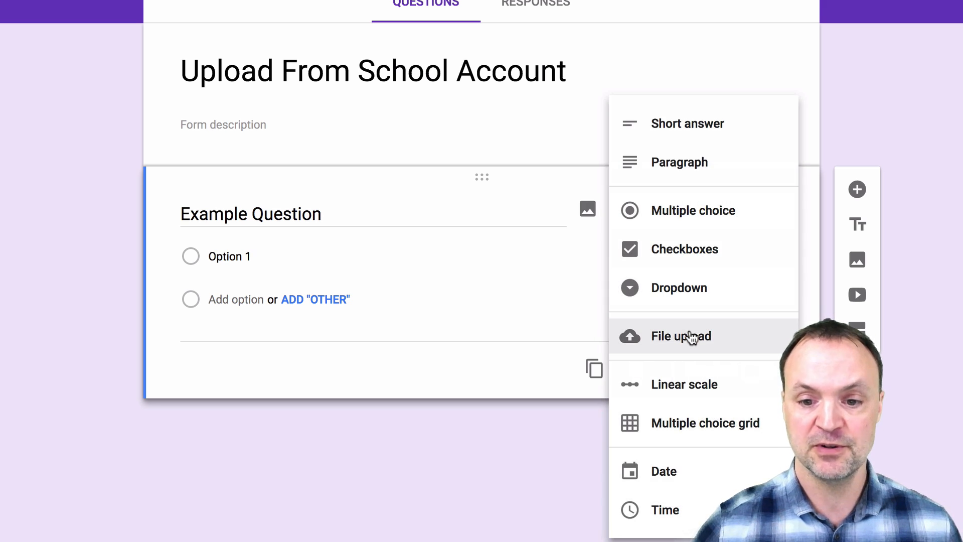
Make Example Question a file upload question allowing one file up to 10 MB
click(680, 336)
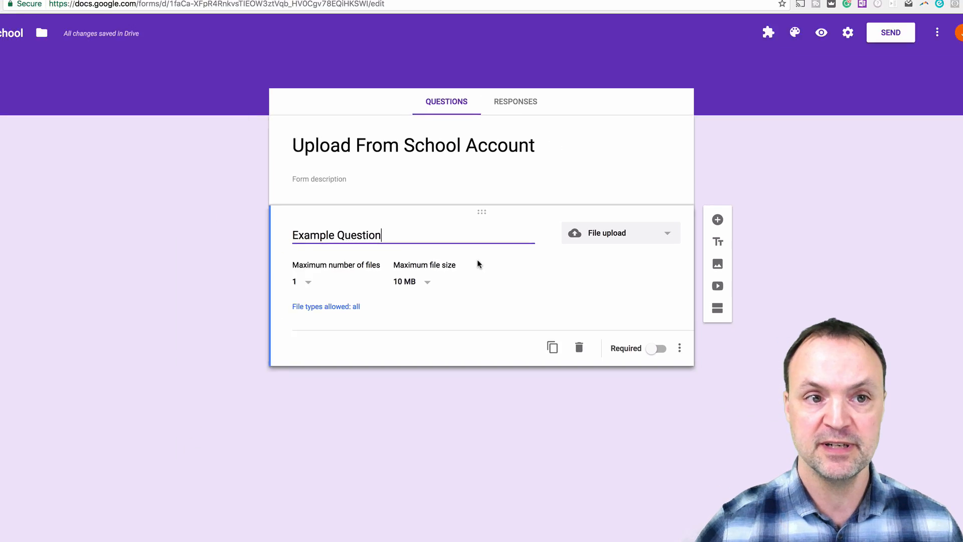
Switch to the Upload From Personal Account form, whose question types lack file upload
click(316, 11)
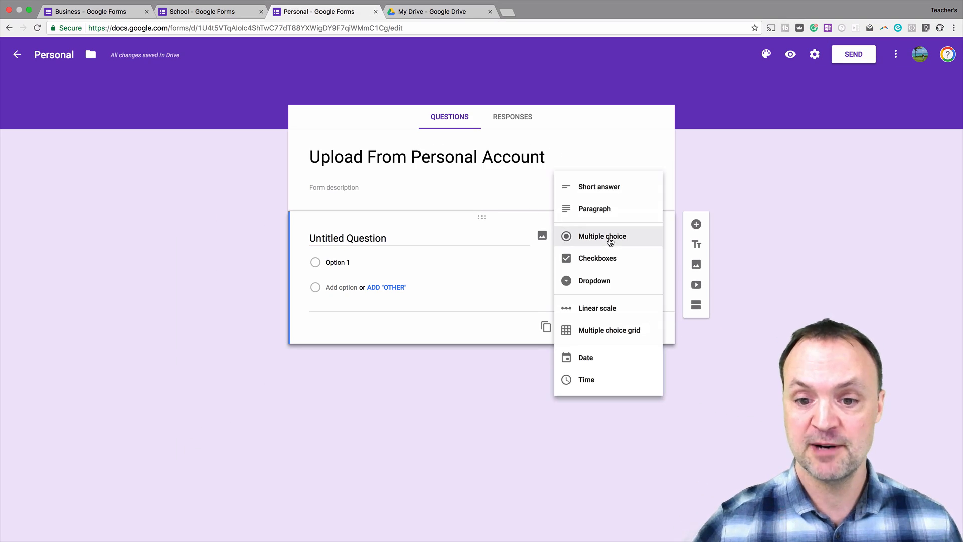
mouse_move(596, 308)
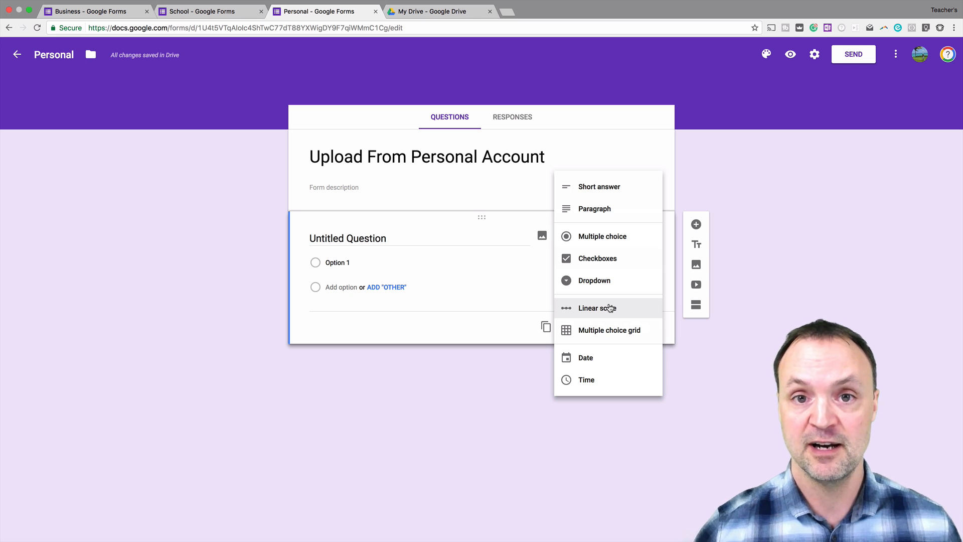
mouse_move(593, 280)
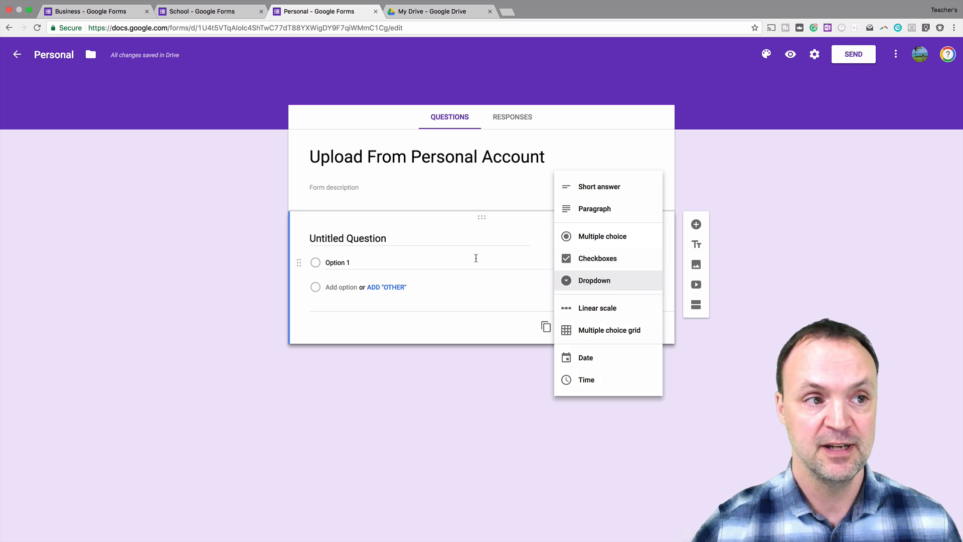
Rename the Business Account Form's question to 'Example' and show its question-type list
click(92, 11)
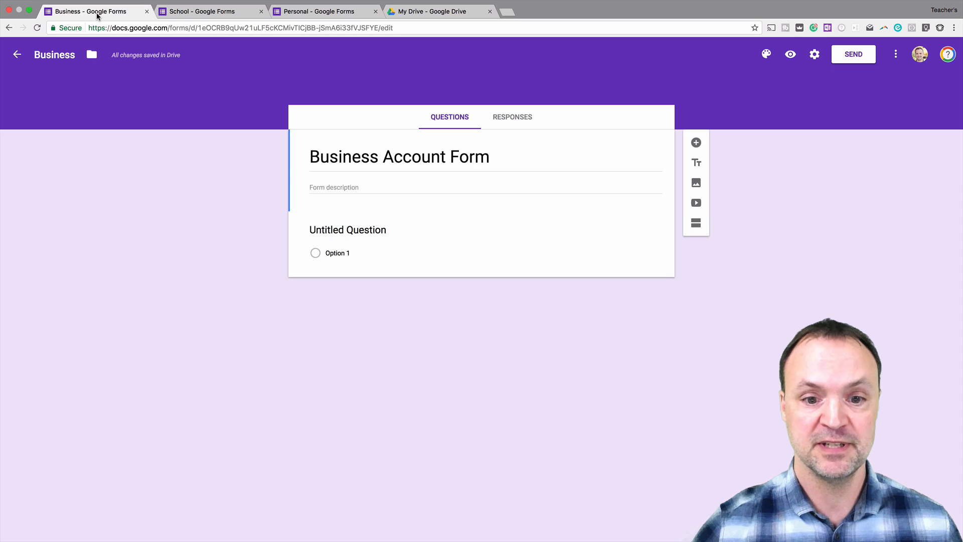
click(348, 229)
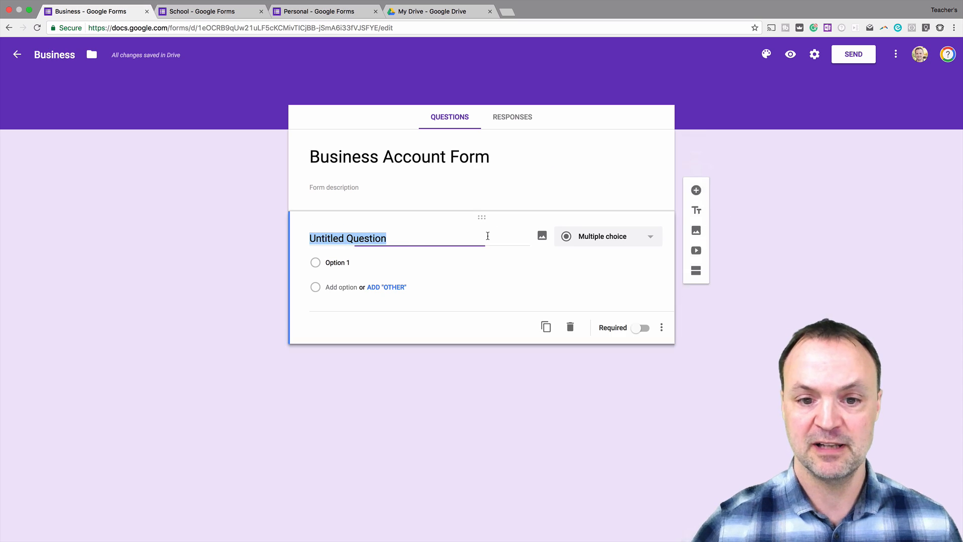
text(Exa)
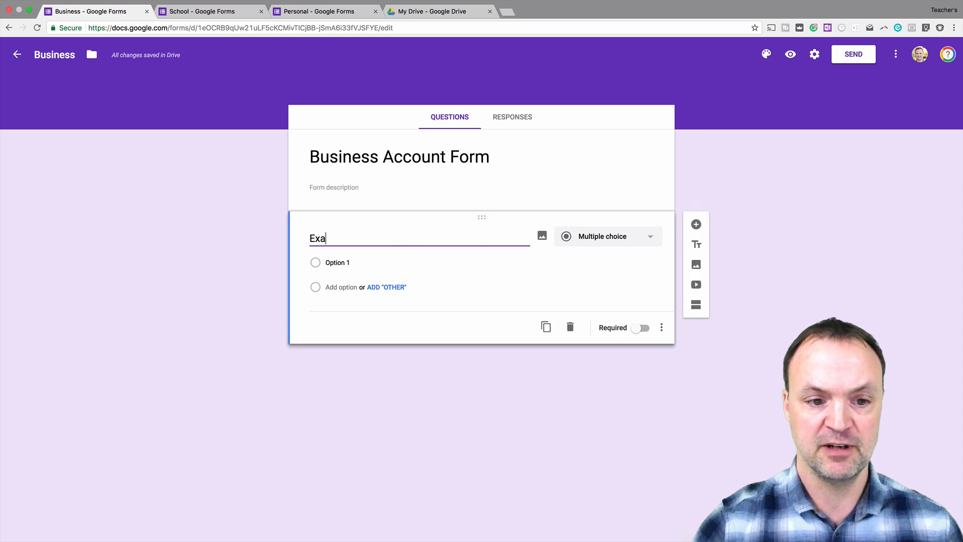
text(mple)
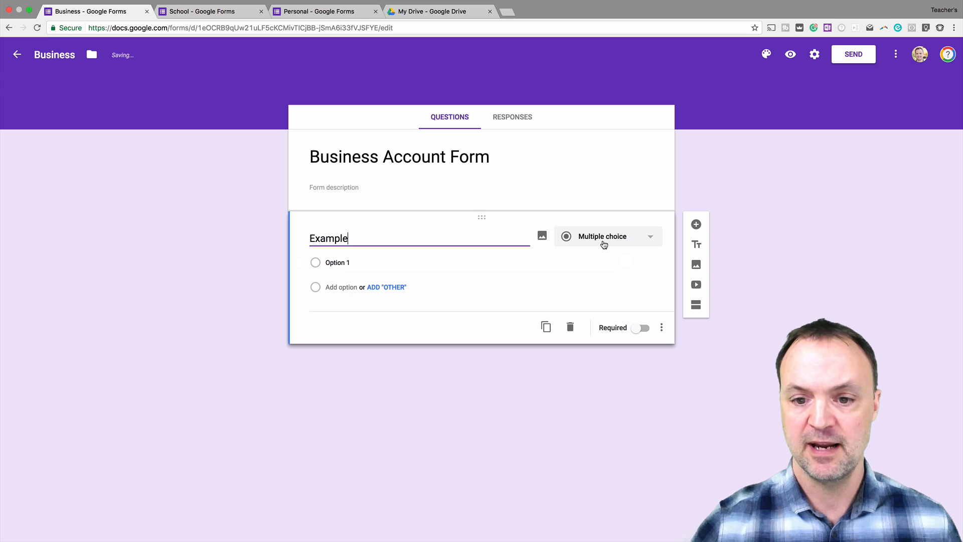
click(605, 236)
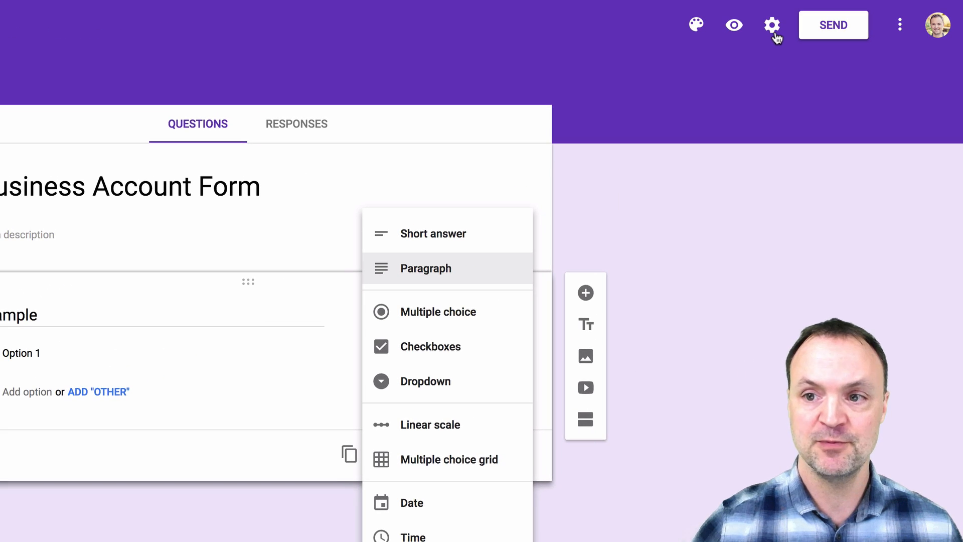
Restrict the form to Keet users so sign-in is required, and save the settings
click(772, 25)
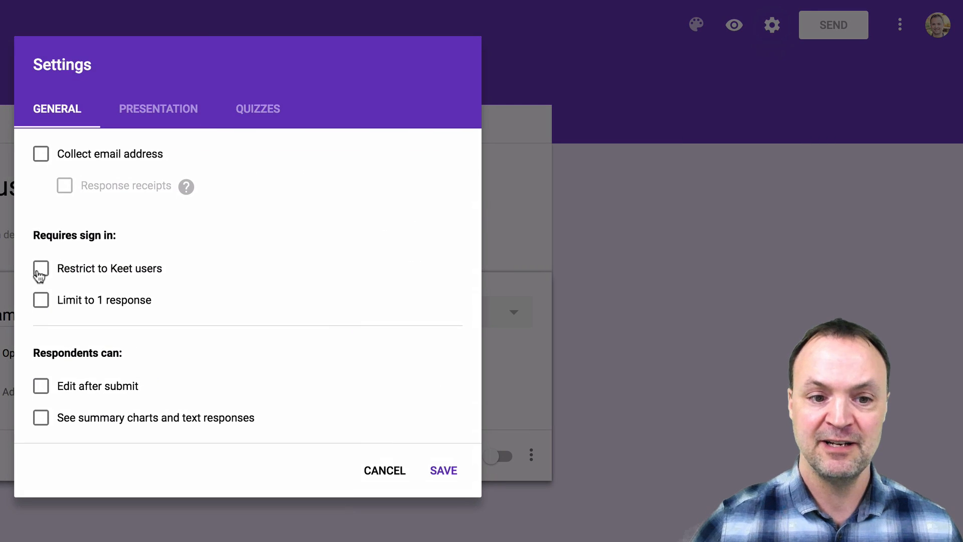
mouse_move(24, 278)
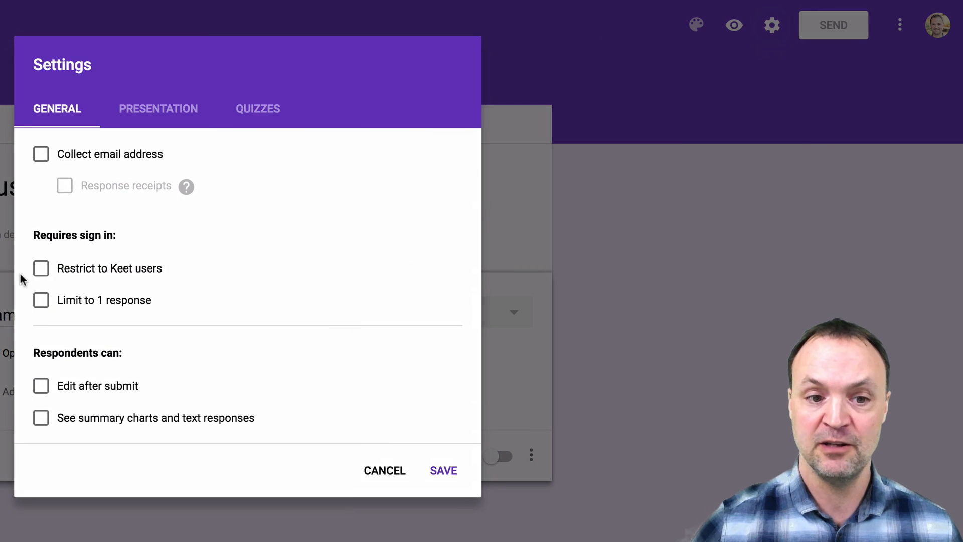
click(40, 268)
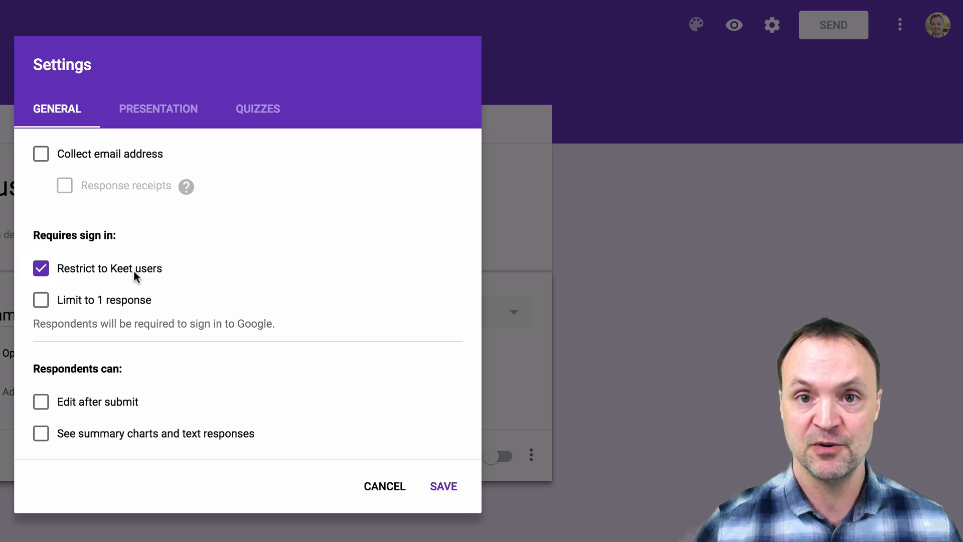
mouse_move(443, 479)
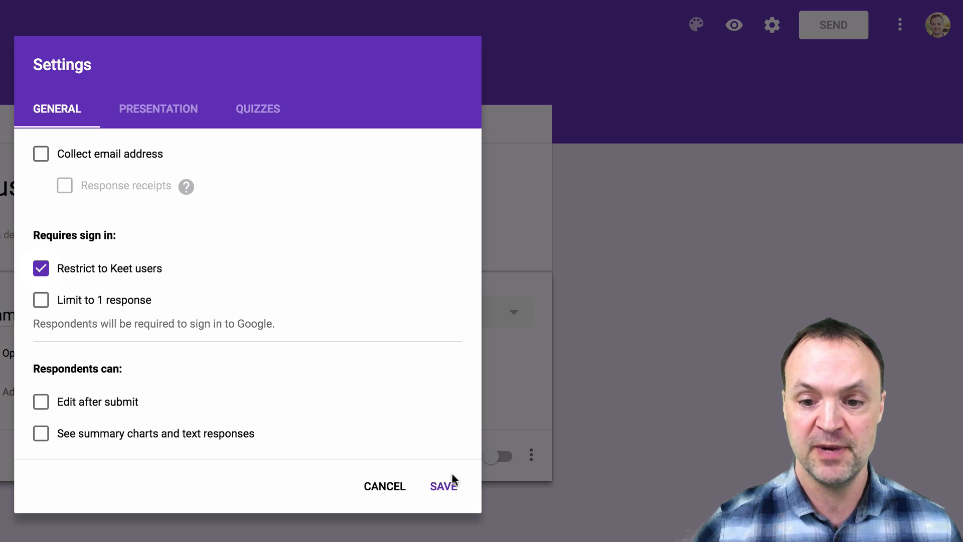
click(442, 485)
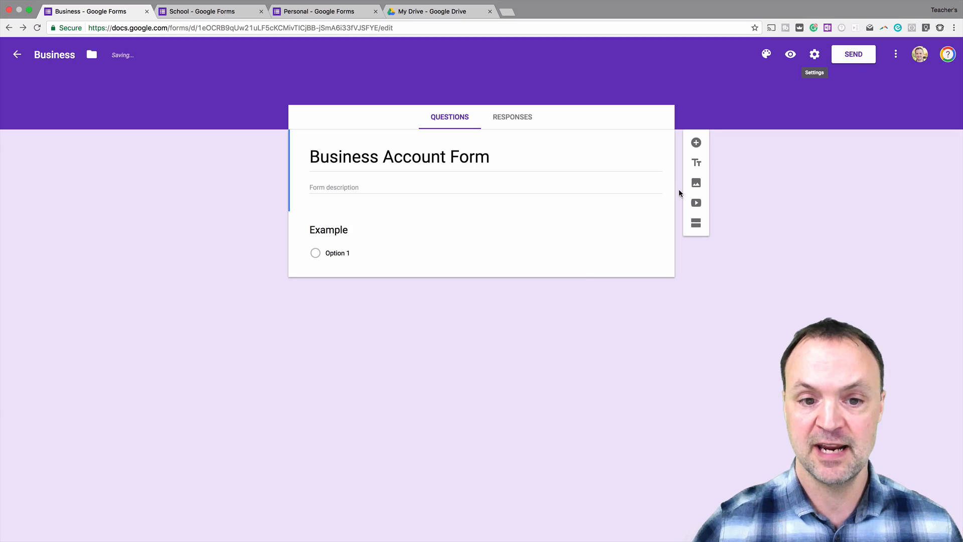
Choose File upload for Example, reaching the notice that uploads go to the owner's Drive
click(329, 230)
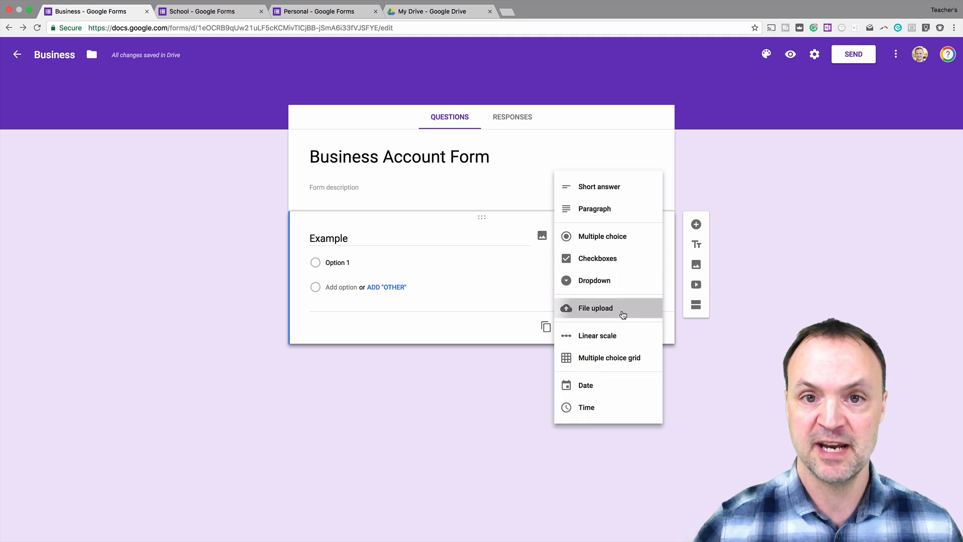
click(593, 308)
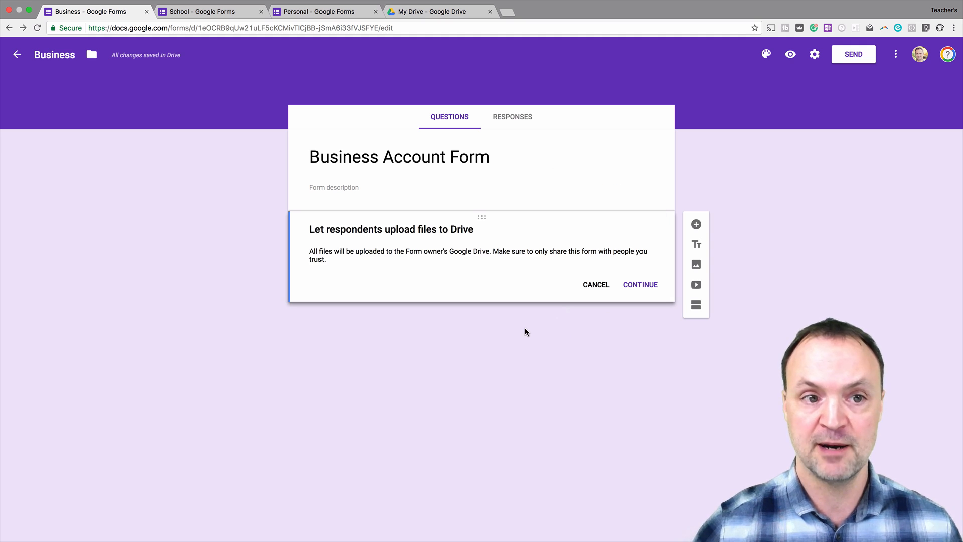
mouse_move(514, 327)
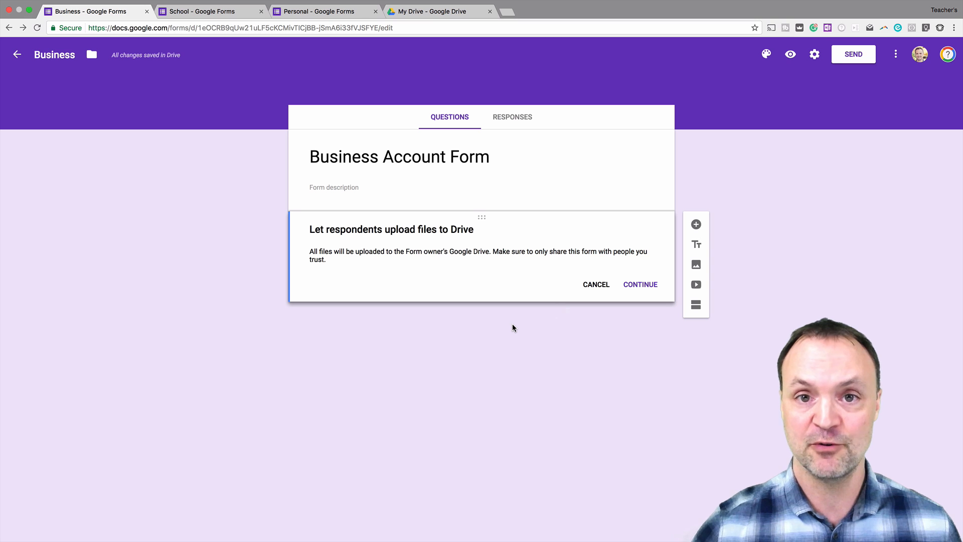
mouse_move(311, 212)
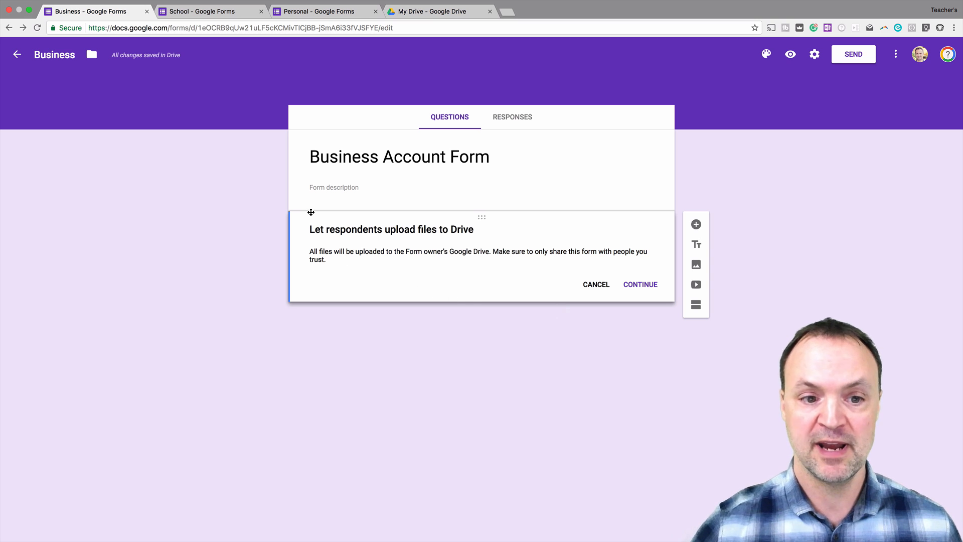
mouse_move(504, 295)
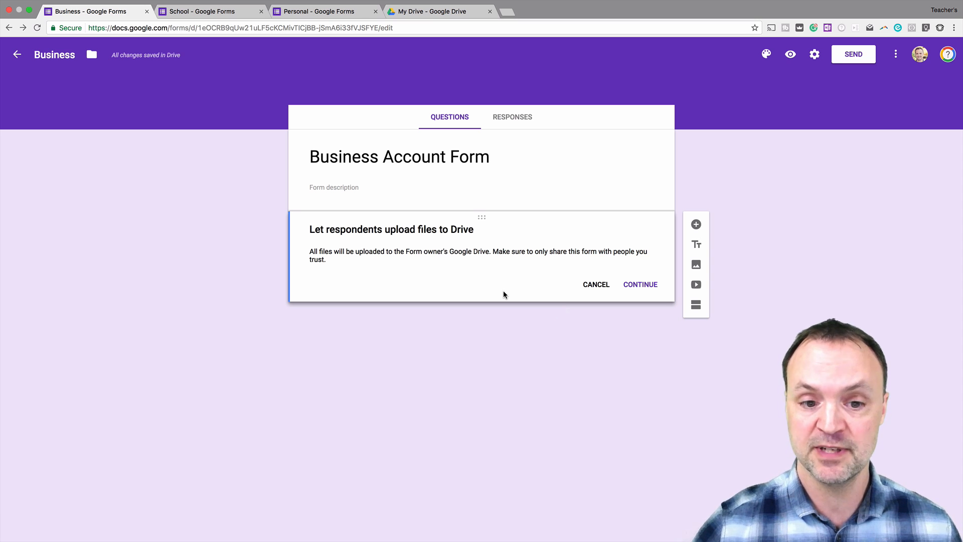
mouse_move(379, 264)
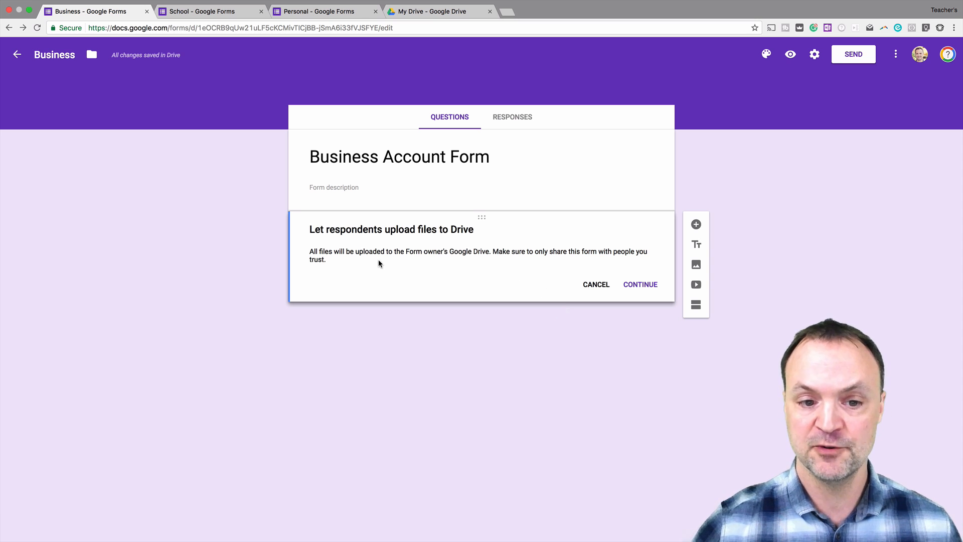
mouse_move(479, 259)
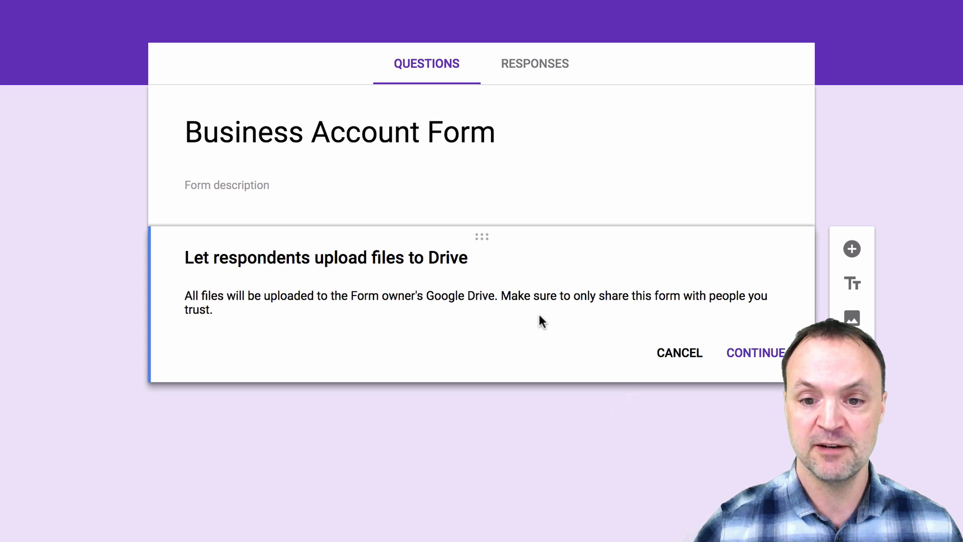
mouse_move(765, 359)
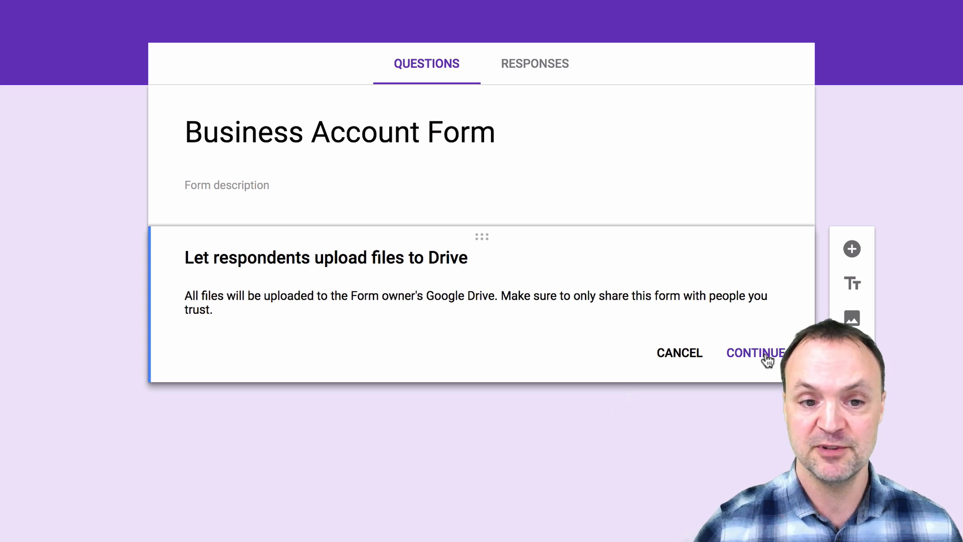
Accept the Drive notice and review the maximum number of files and file size choices
click(754, 352)
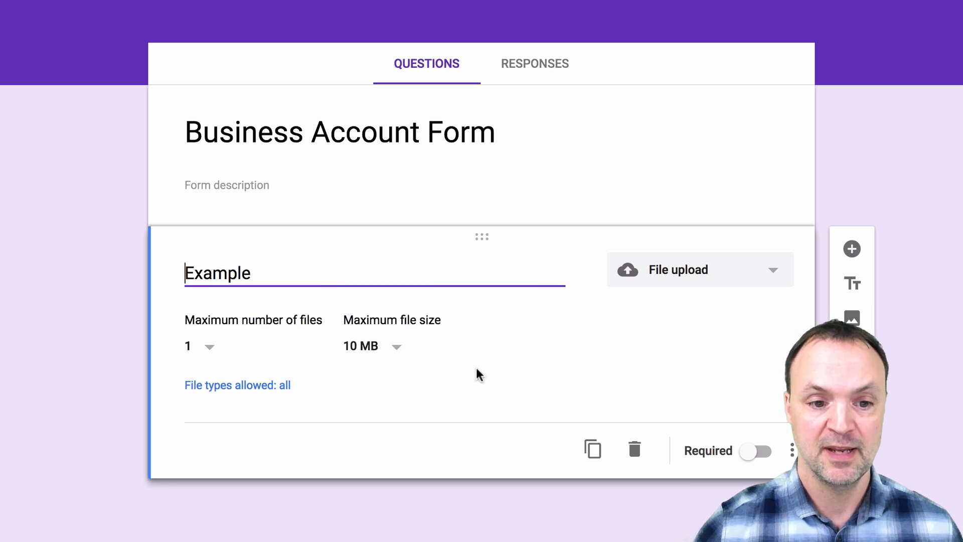
mouse_move(220, 361)
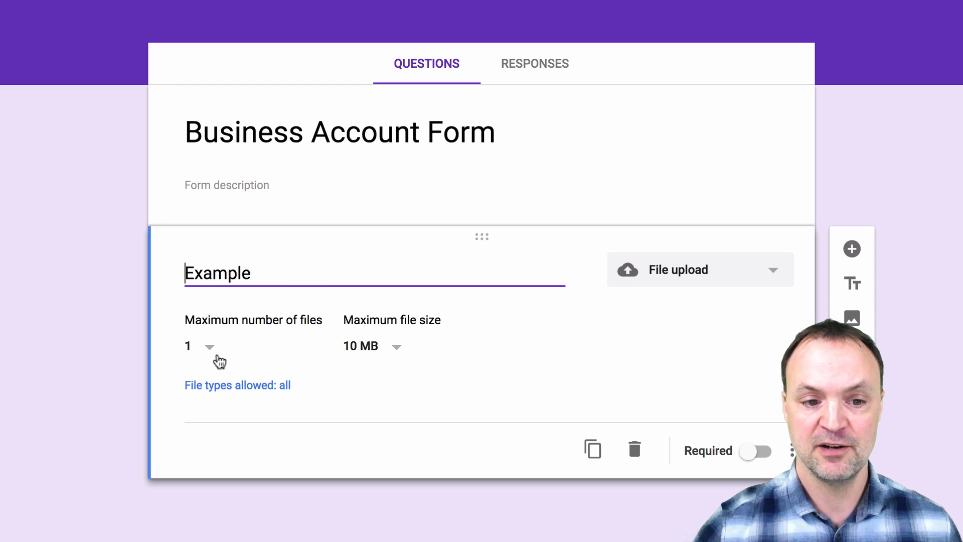
click(196, 346)
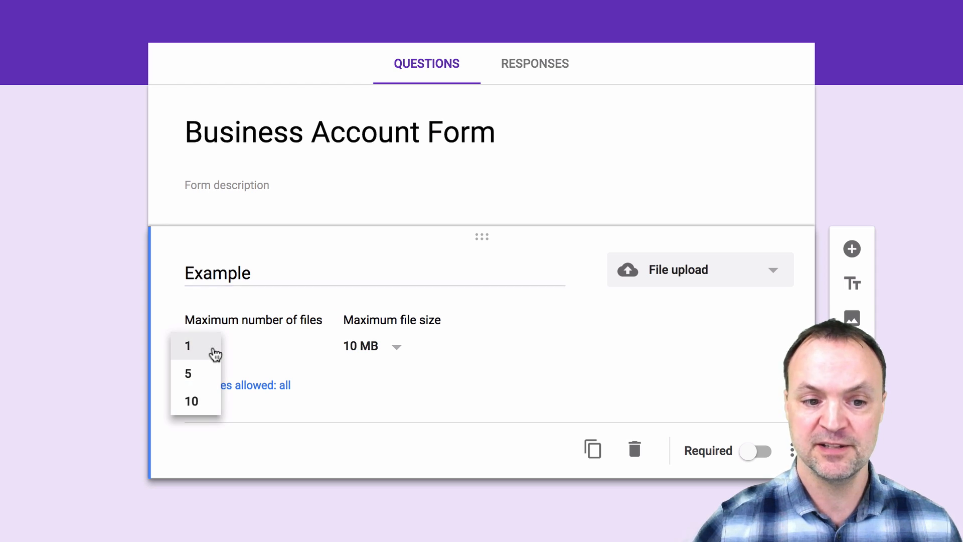
mouse_move(439, 382)
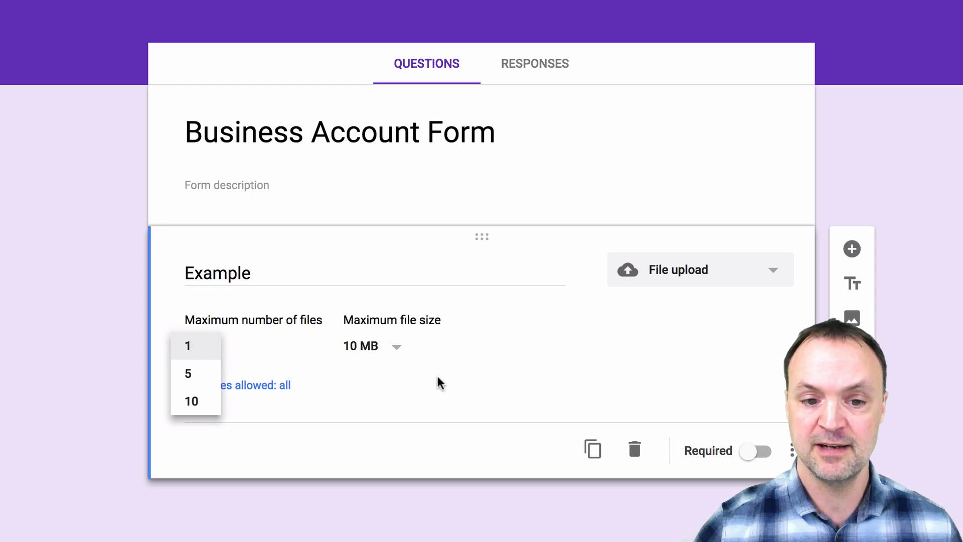
mouse_move(399, 352)
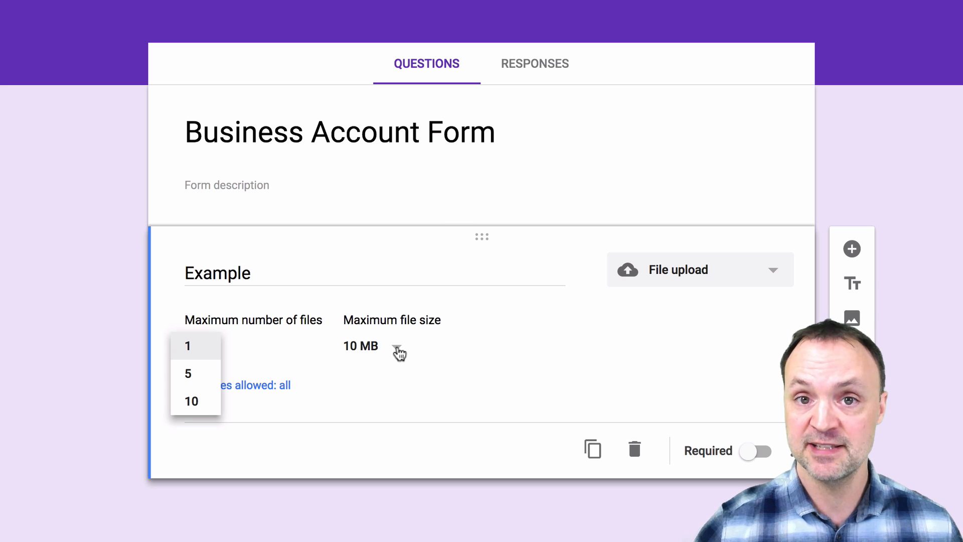
click(360, 346)
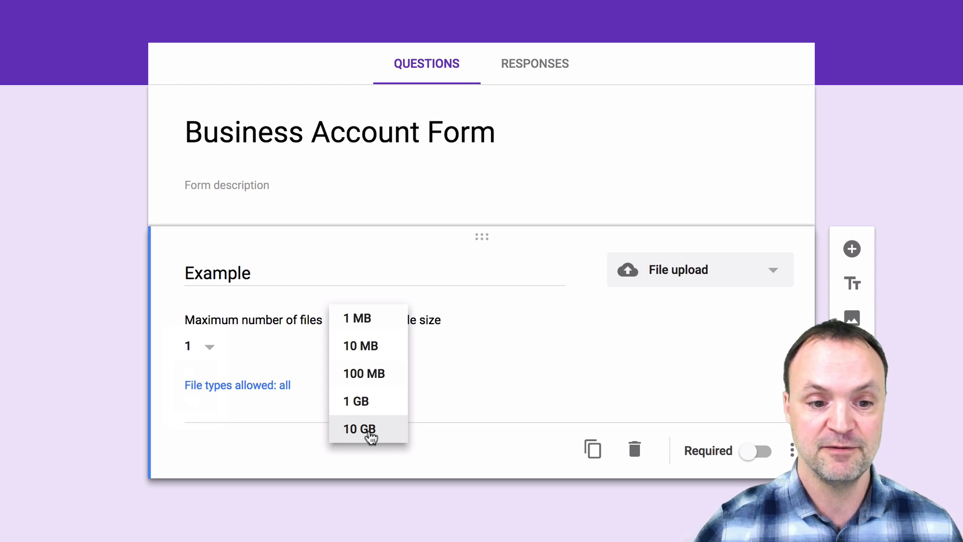
mouse_move(257, 392)
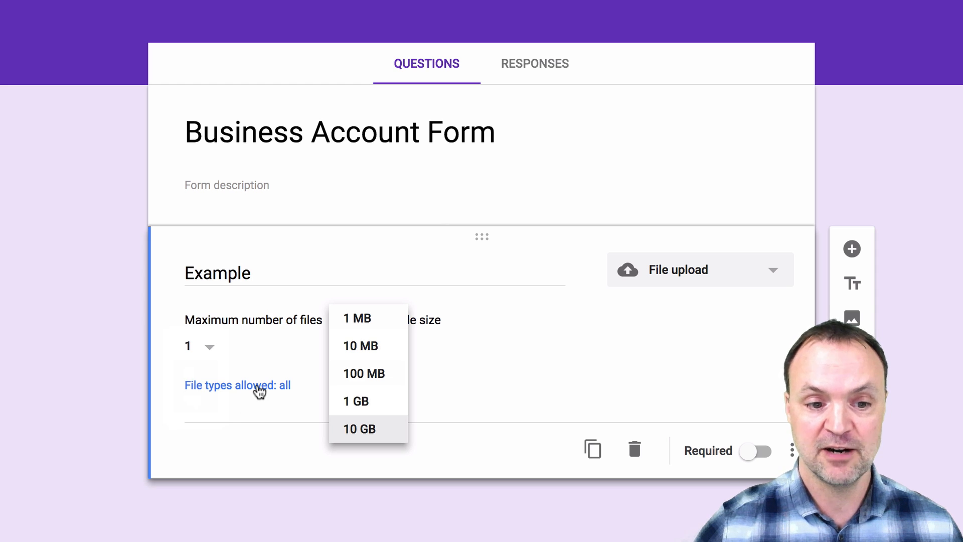
Review the allowed file types, leave 'Allow all files' checked, and apply
click(237, 385)
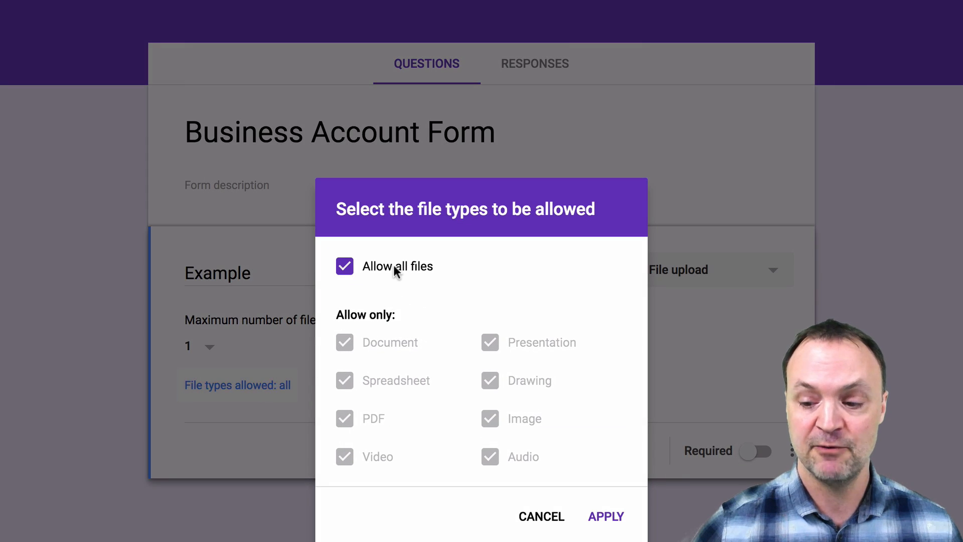
mouse_move(366, 276)
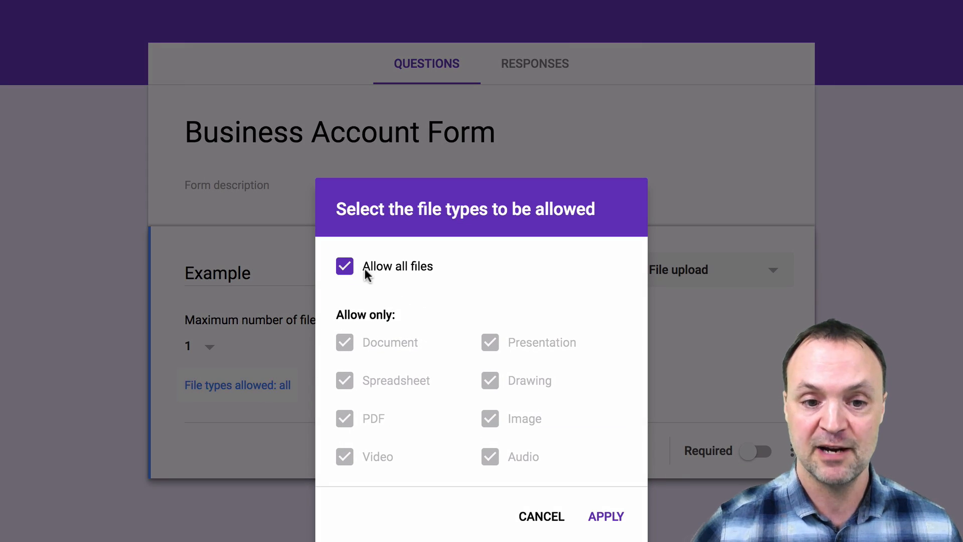
click(344, 266)
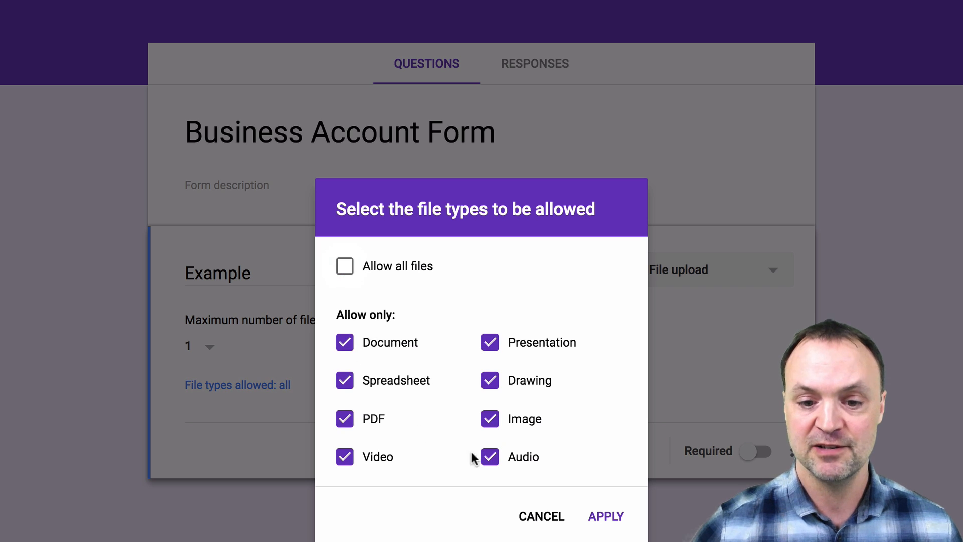
click(344, 265)
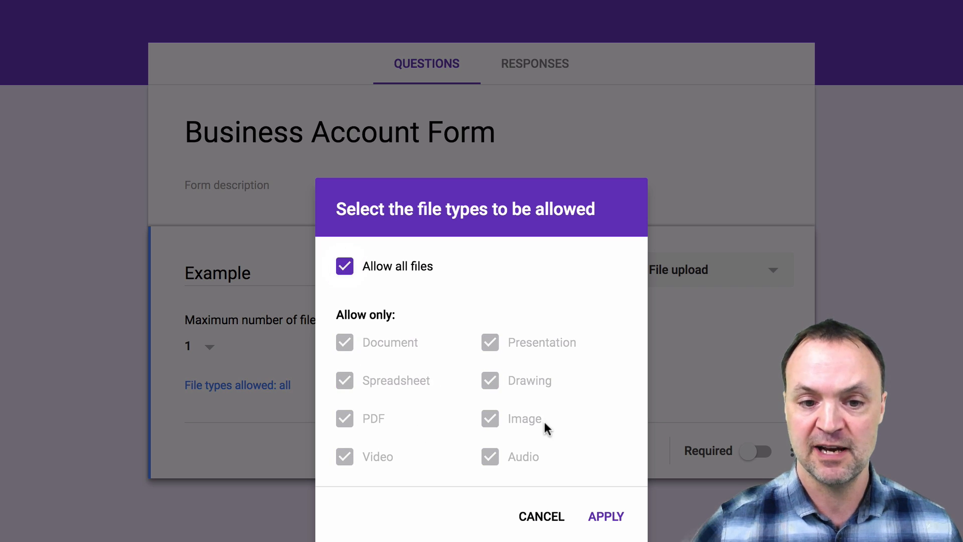
mouse_move(604, 521)
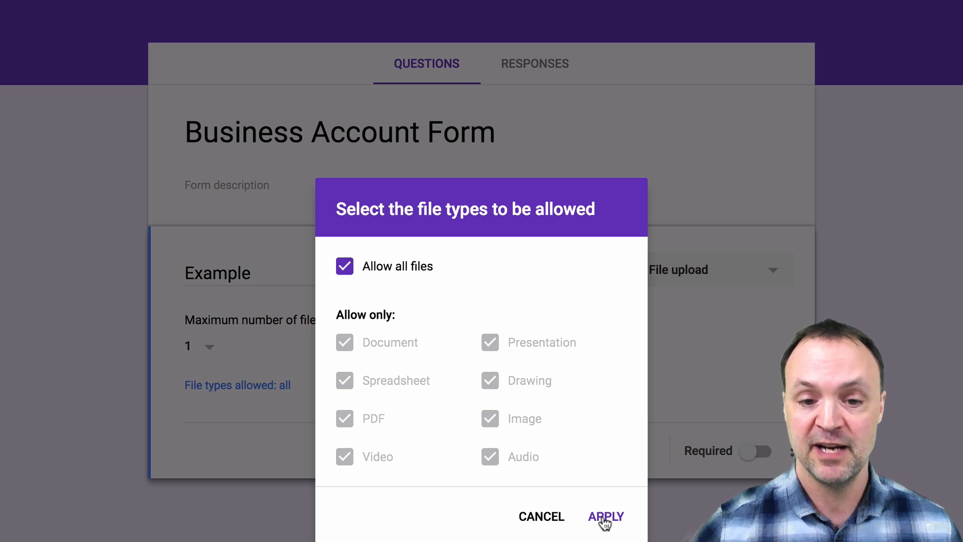
click(606, 516)
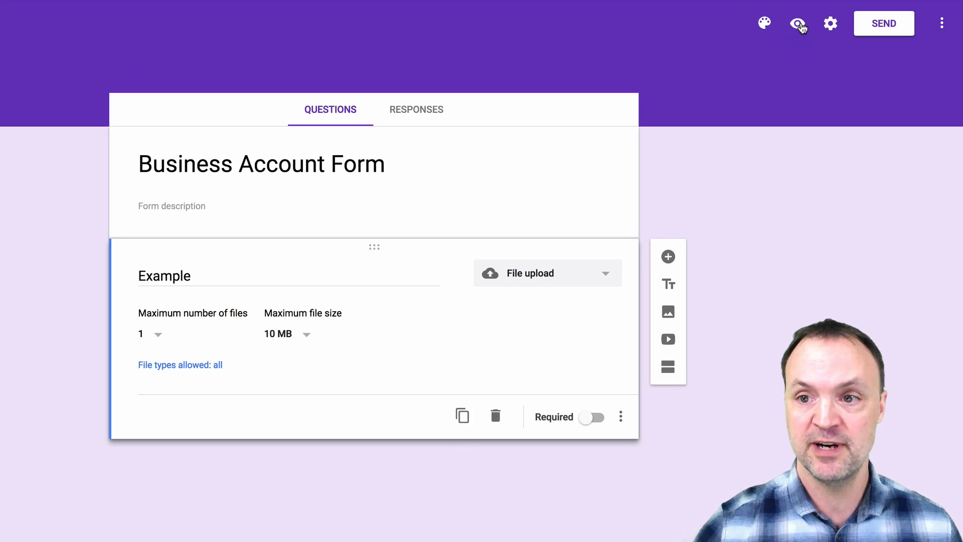
Preview the live form, attach a PDF from the computer to Example, and submit the response
click(798, 23)
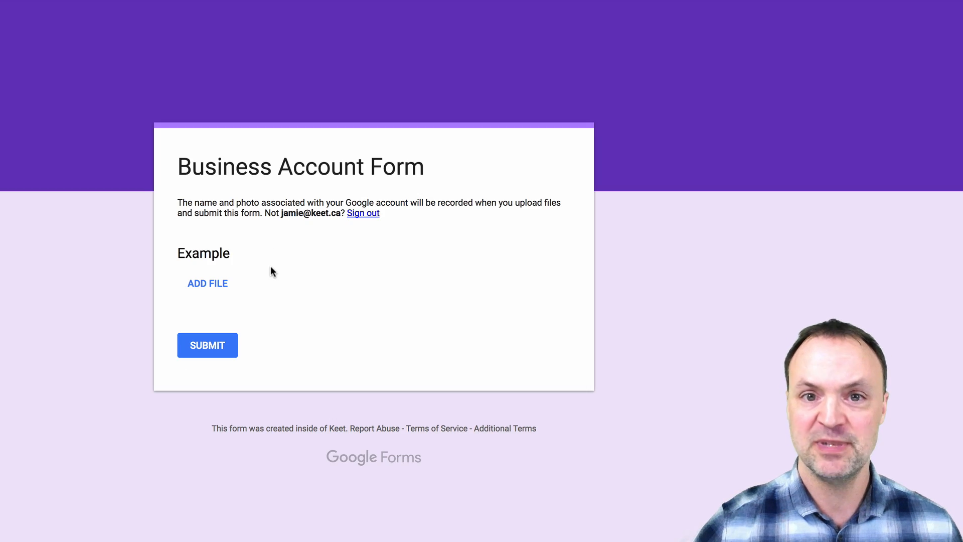
mouse_move(213, 292)
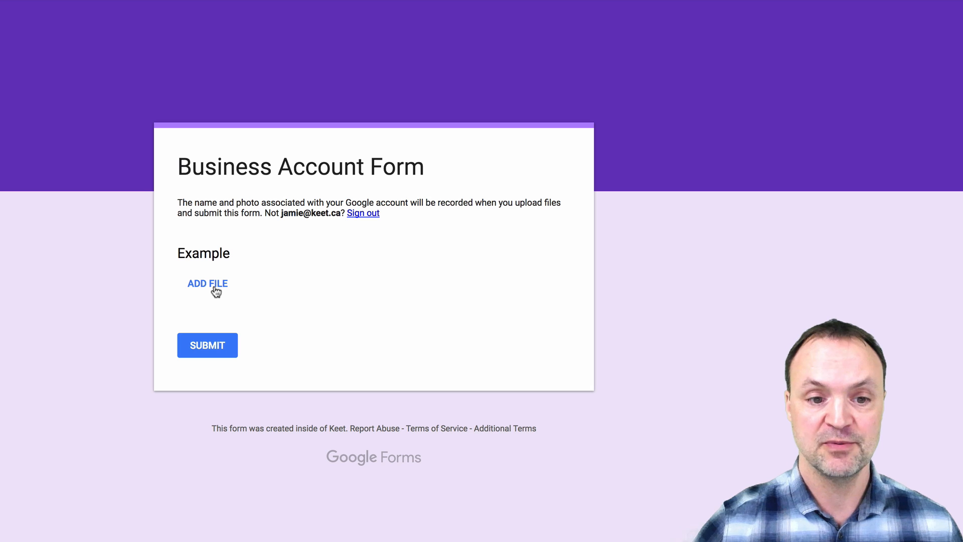
click(206, 283)
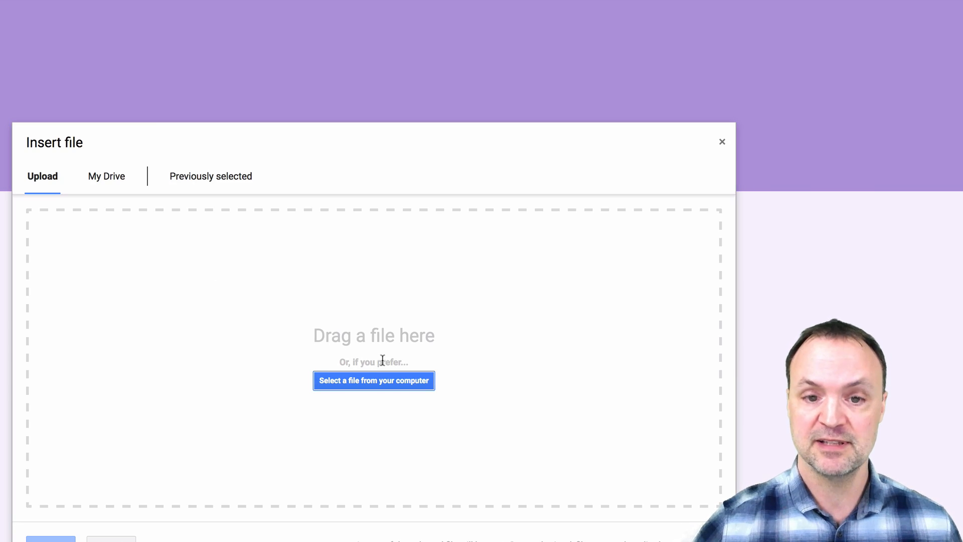
click(373, 380)
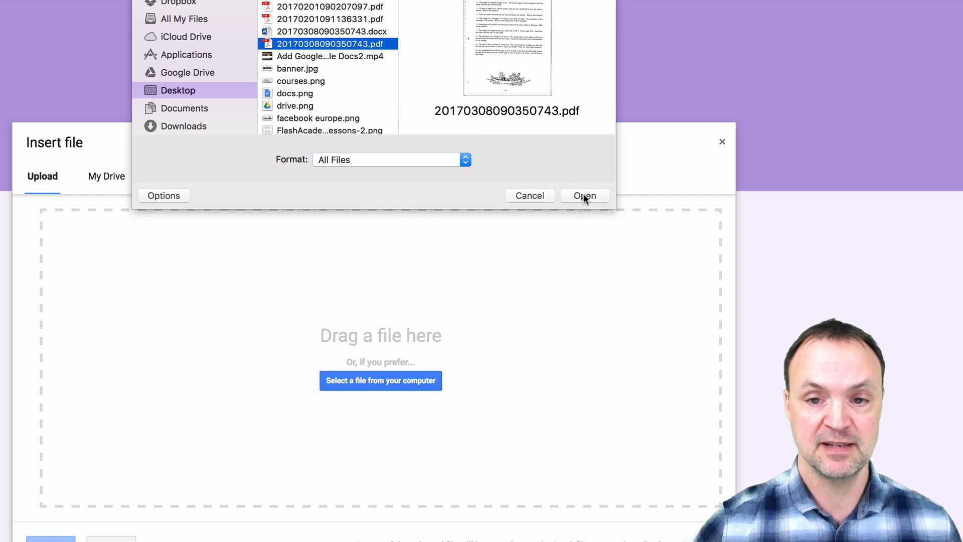
click(584, 196)
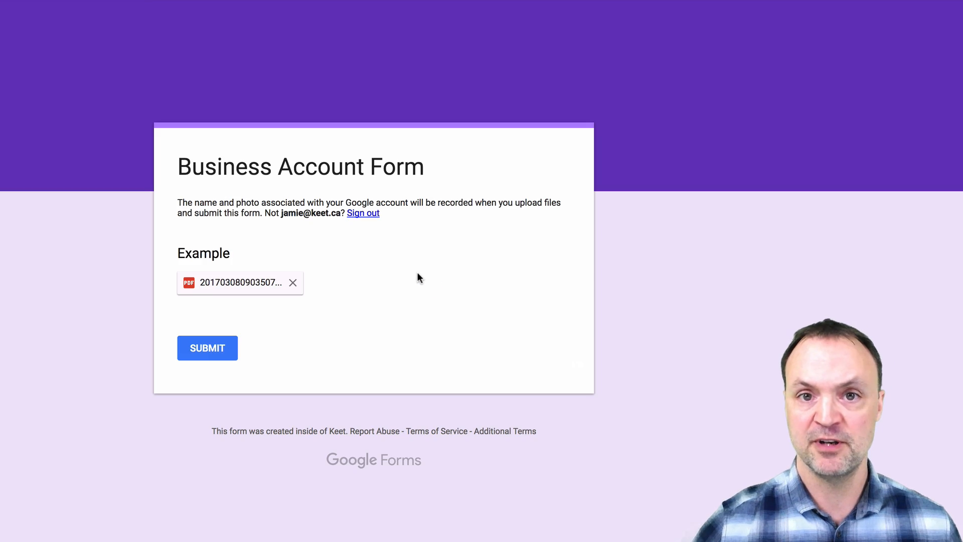
mouse_move(240, 282)
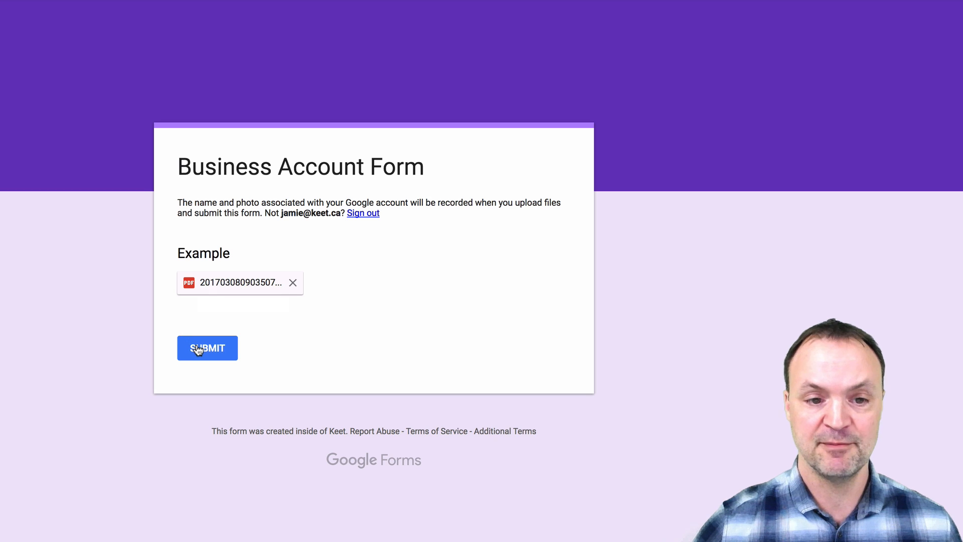
mouse_move(123, 344)
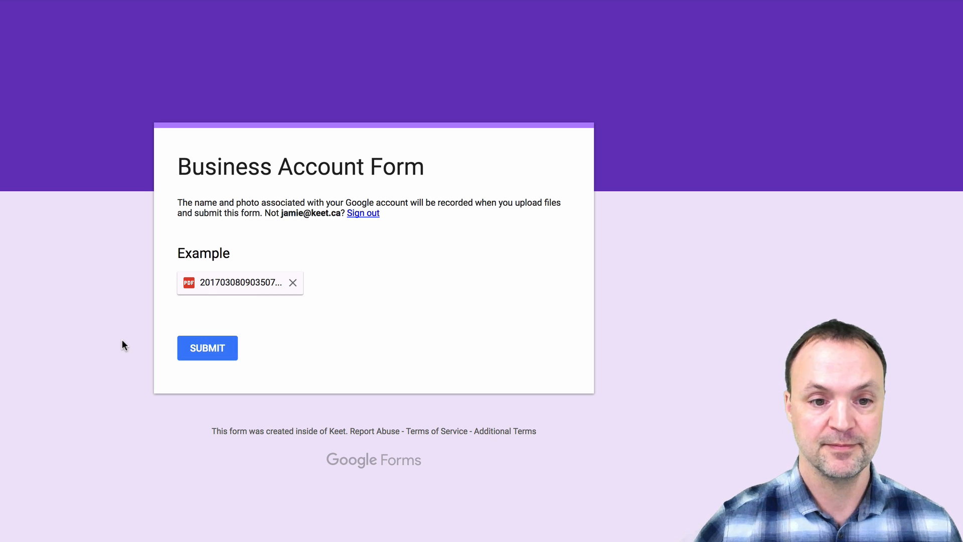
click(207, 348)
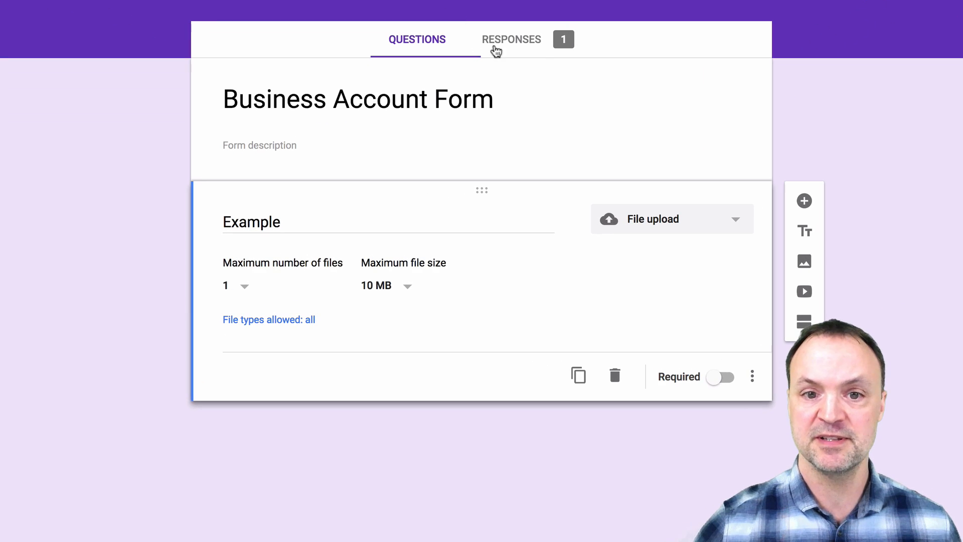
mouse_move(514, 54)
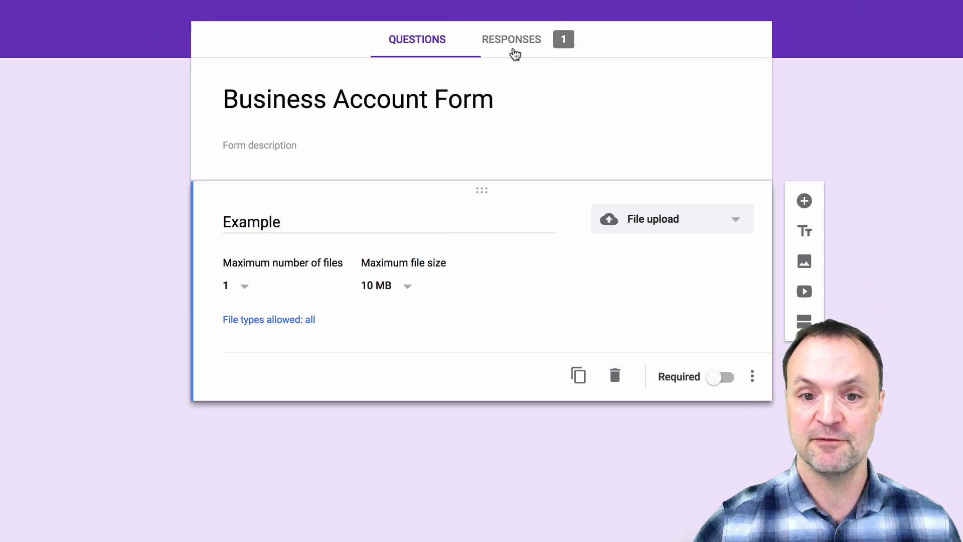
View the form's single response and open the Drive folder storing uploaded files
click(510, 39)
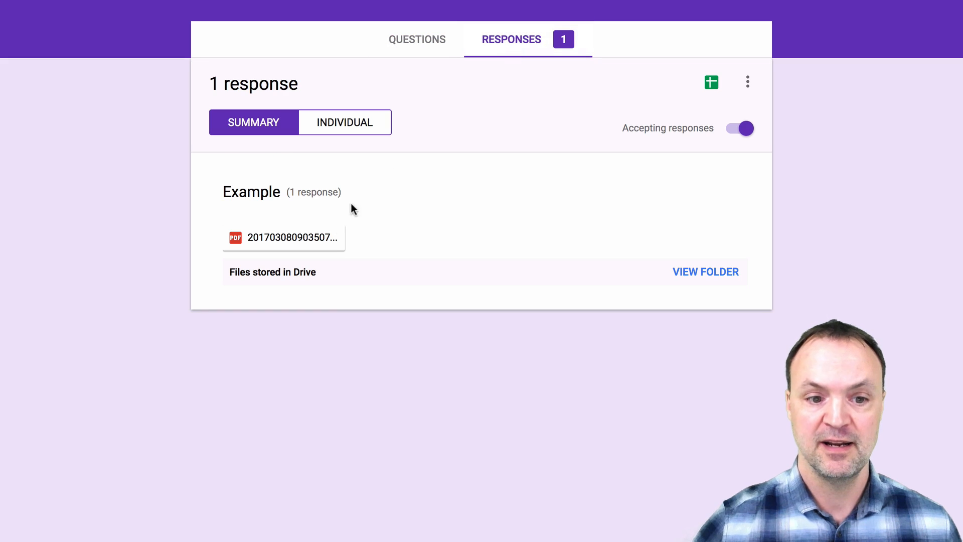
mouse_move(292, 237)
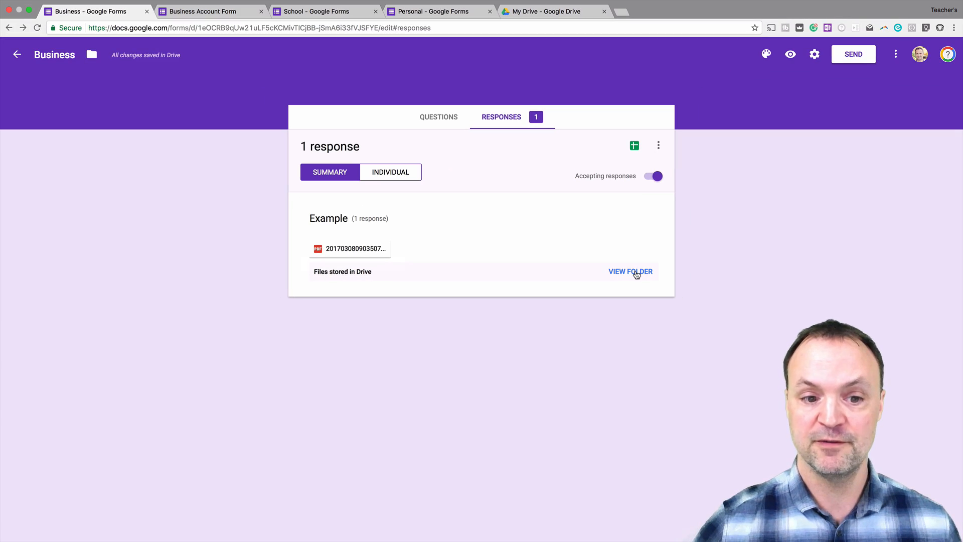
mouse_move(632, 151)
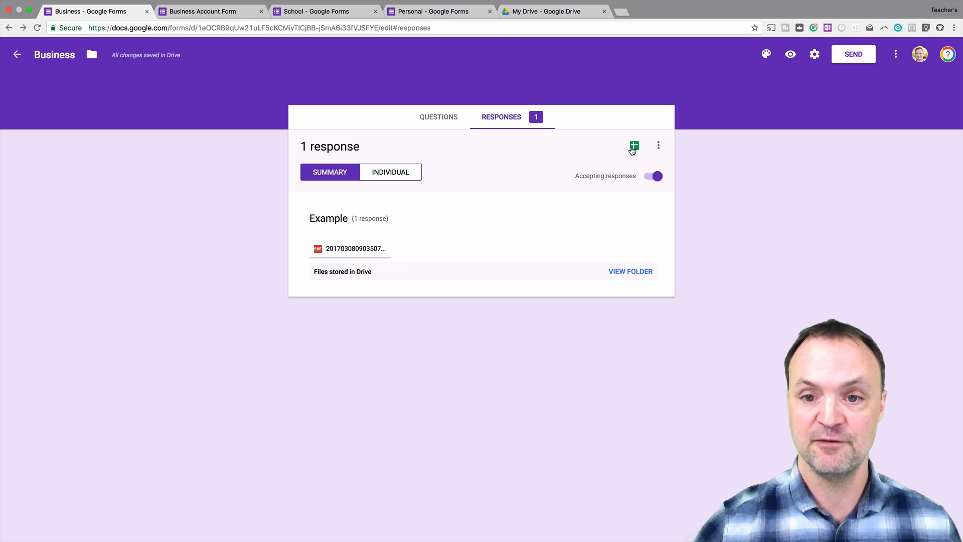
mouse_move(630, 275)
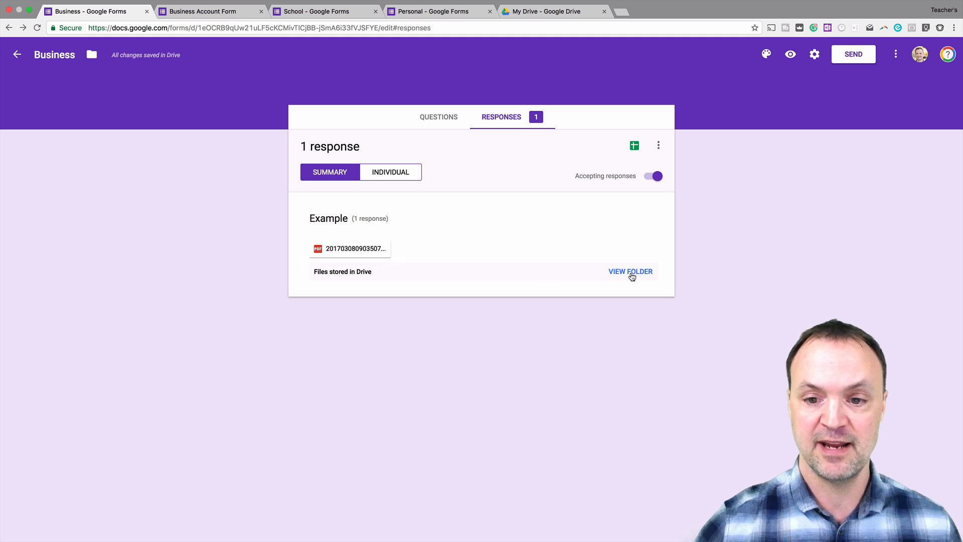
click(630, 271)
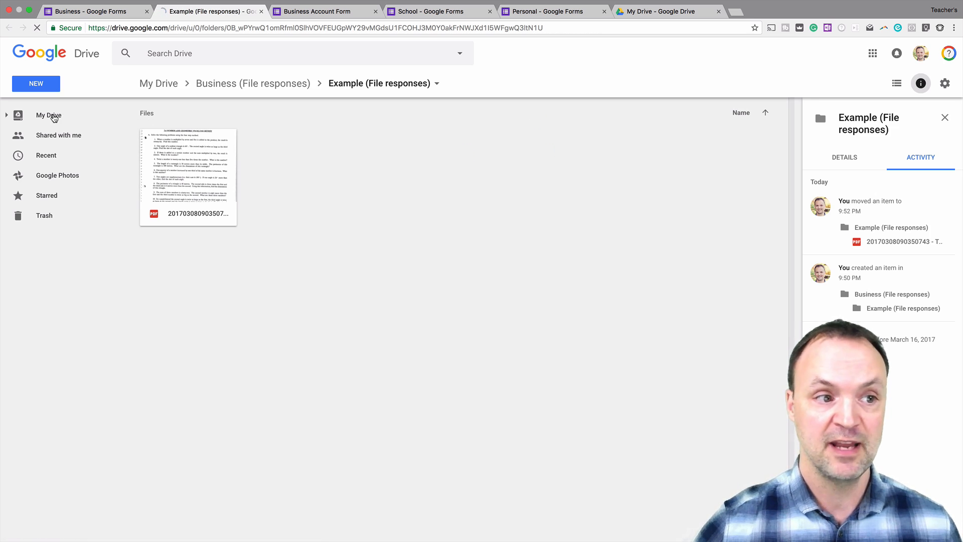
Navigate from My Drive through Business (File responses) into Example (File responses), then return to the form
click(48, 115)
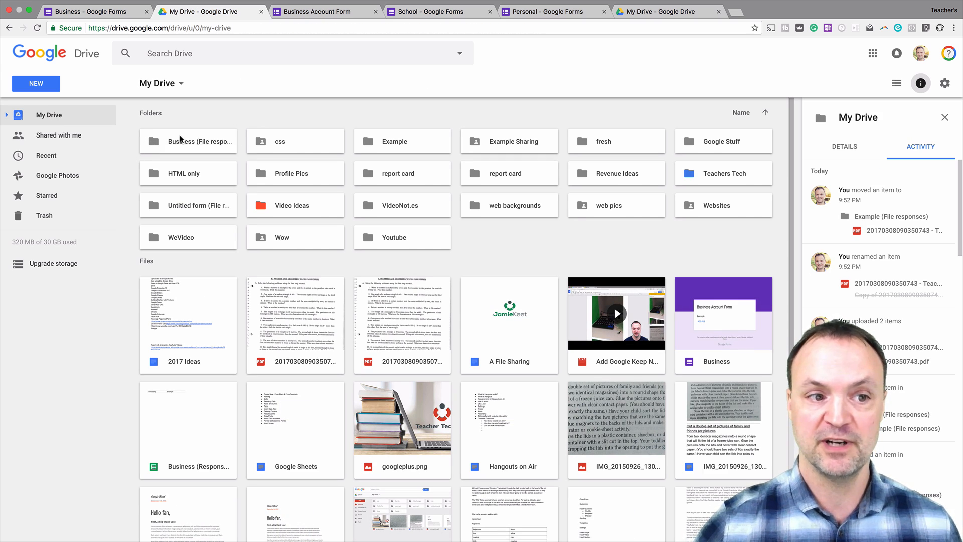
click(189, 140)
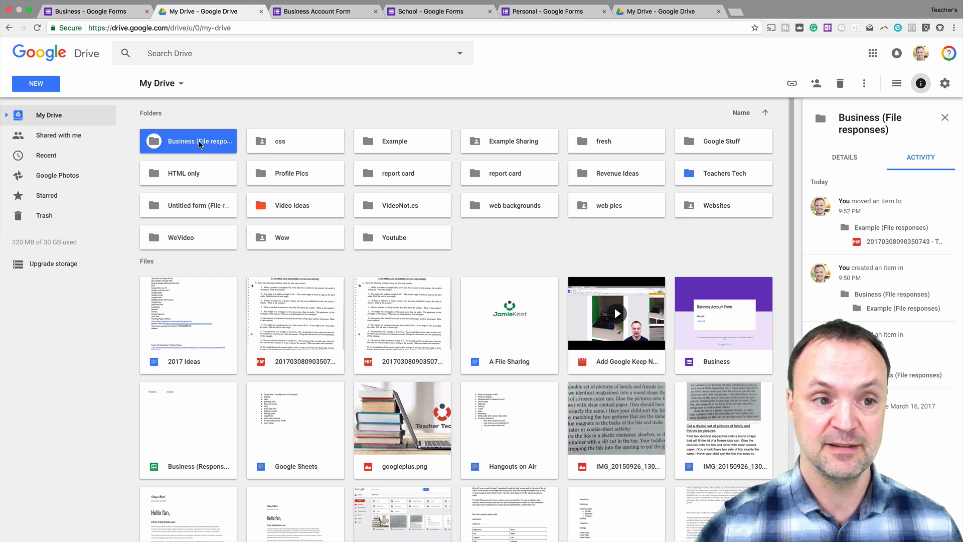
double_click(199, 140)
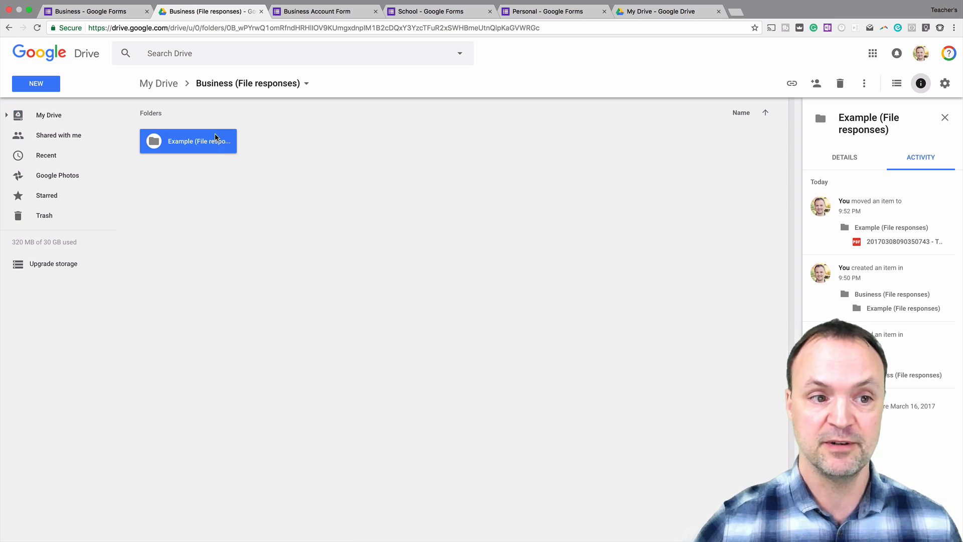
double_click(188, 141)
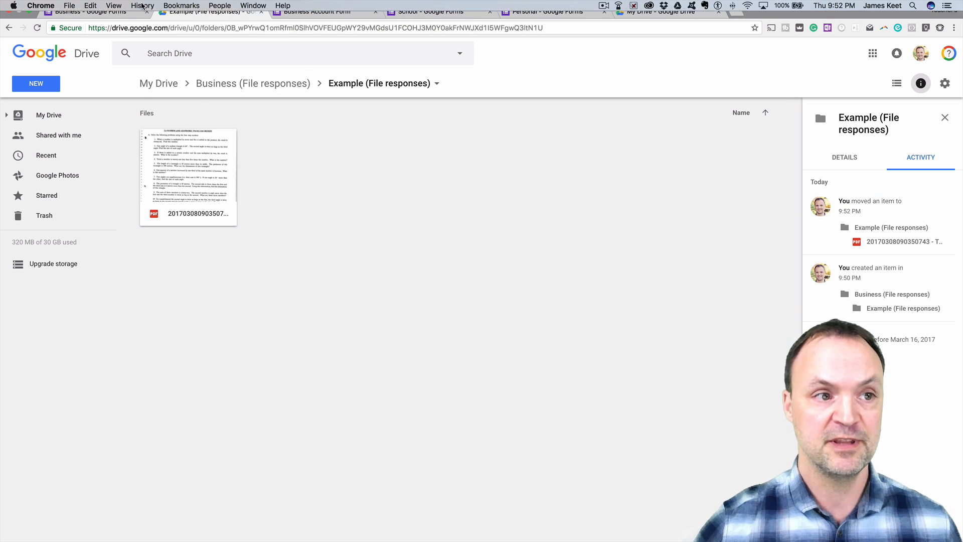
click(93, 11)
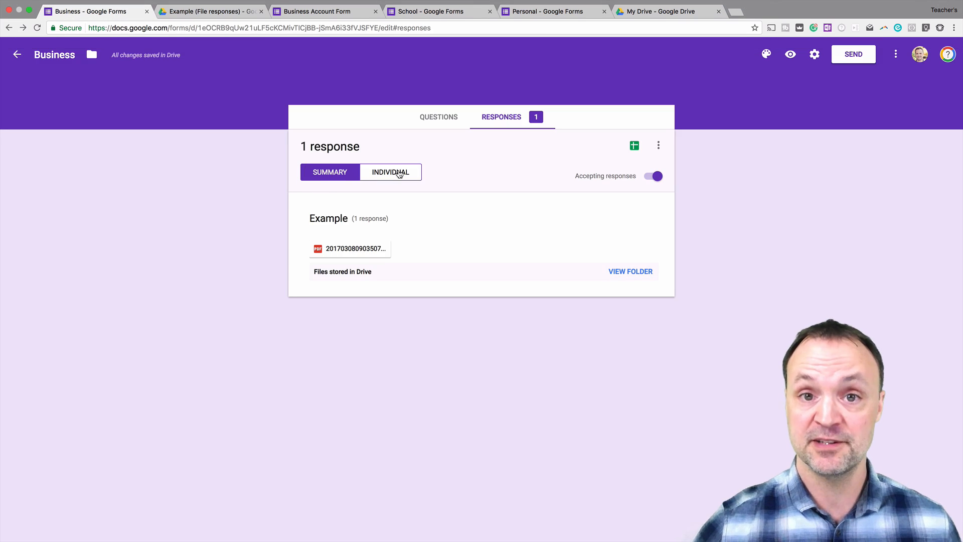
mouse_move(634, 146)
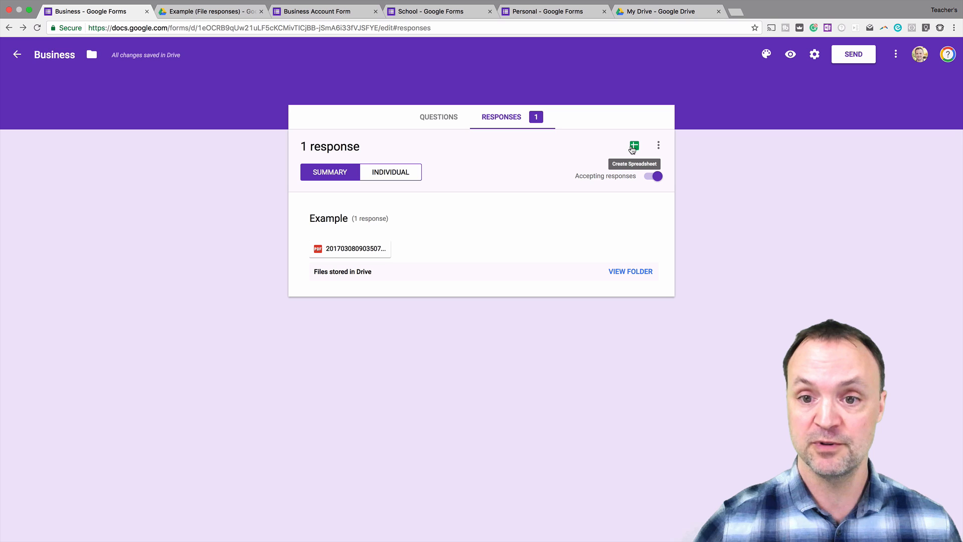
Link responses to a new 'Business (Responses)' spreadsheet and inspect the uploaded PDF's Drive link in B2
click(634, 145)
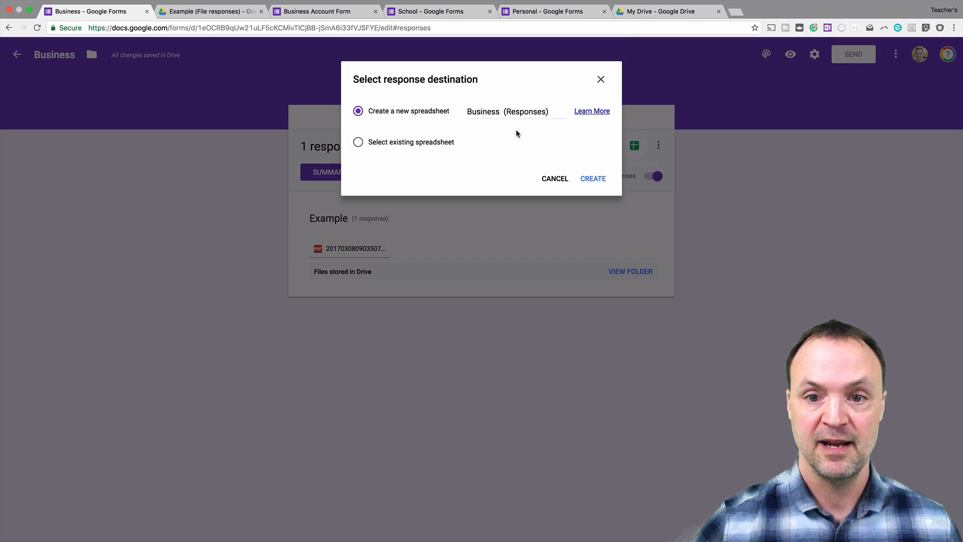
mouse_move(593, 177)
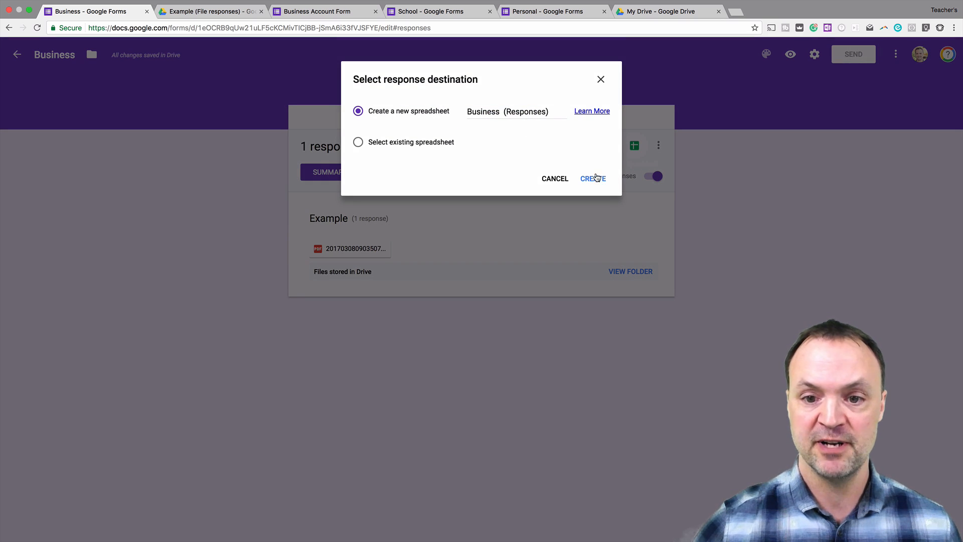
click(592, 179)
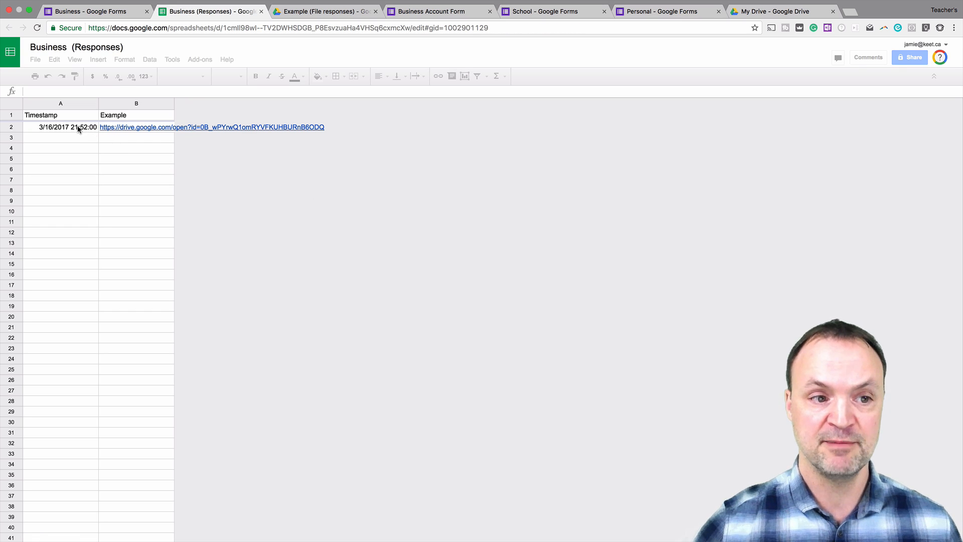
click(61, 114)
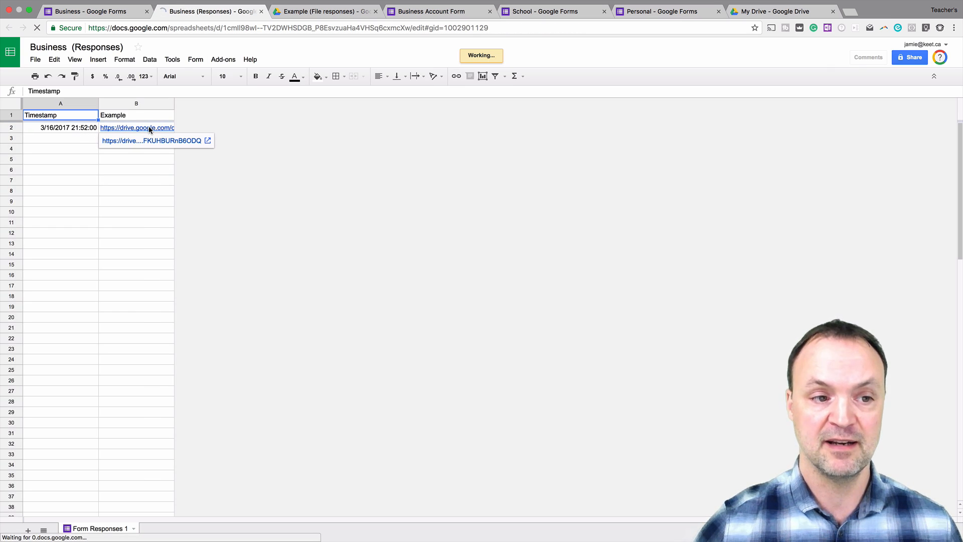